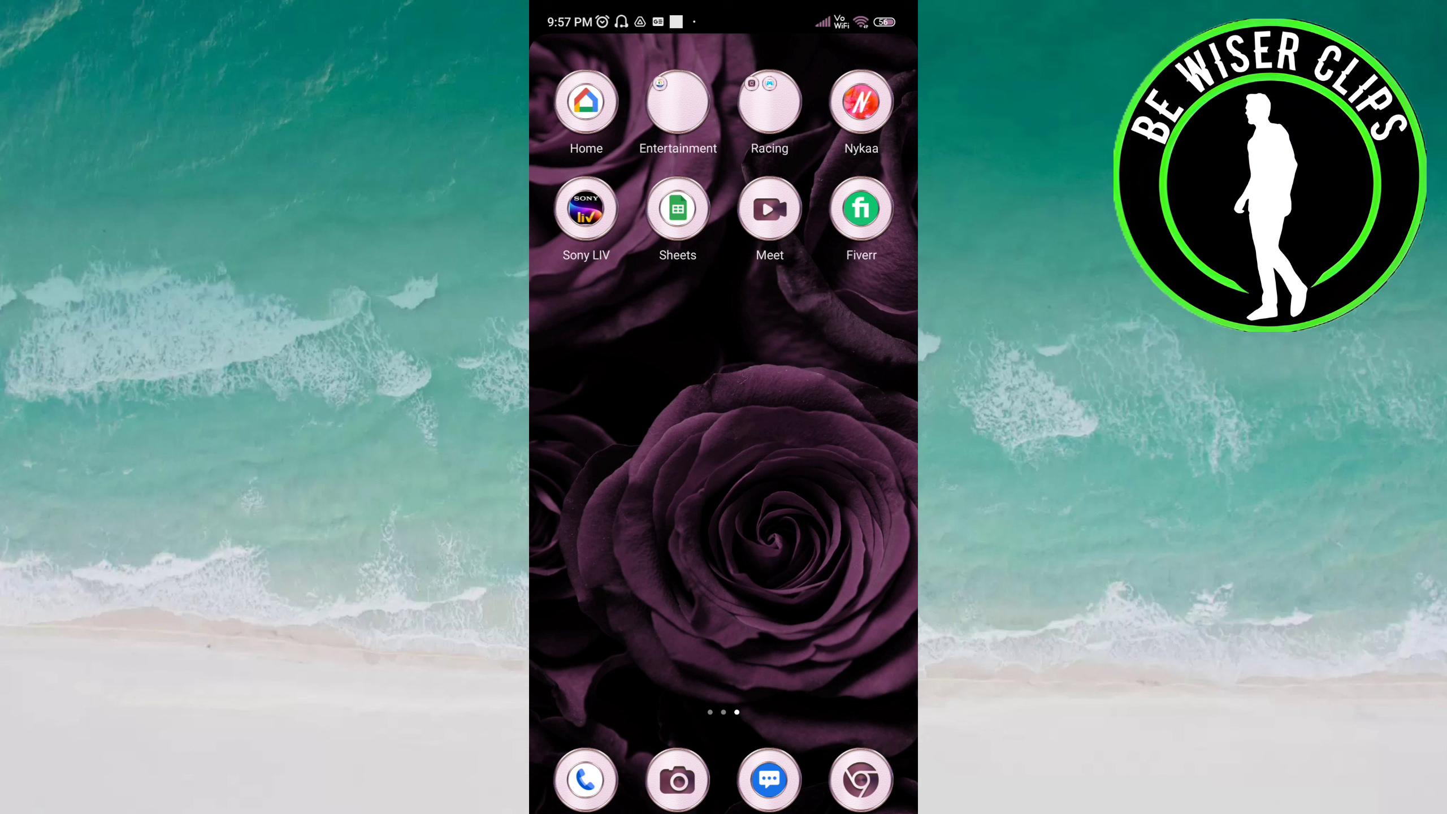
Launch the Fiverr app from the Android home screen.
click(860, 207)
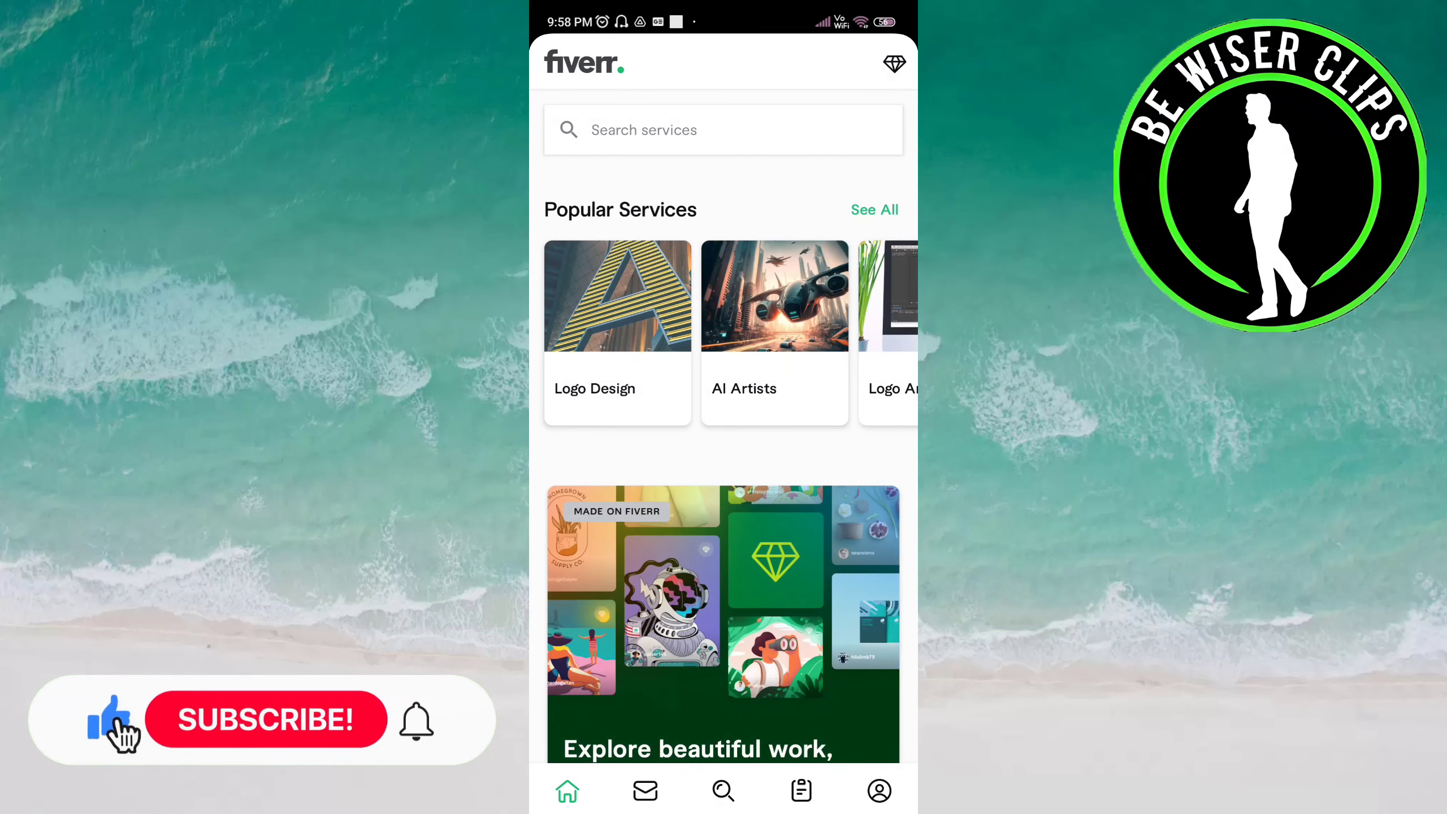
Turn off the Inbox messages email notification under Profile > Preferences > Notifications.
click(878, 791)
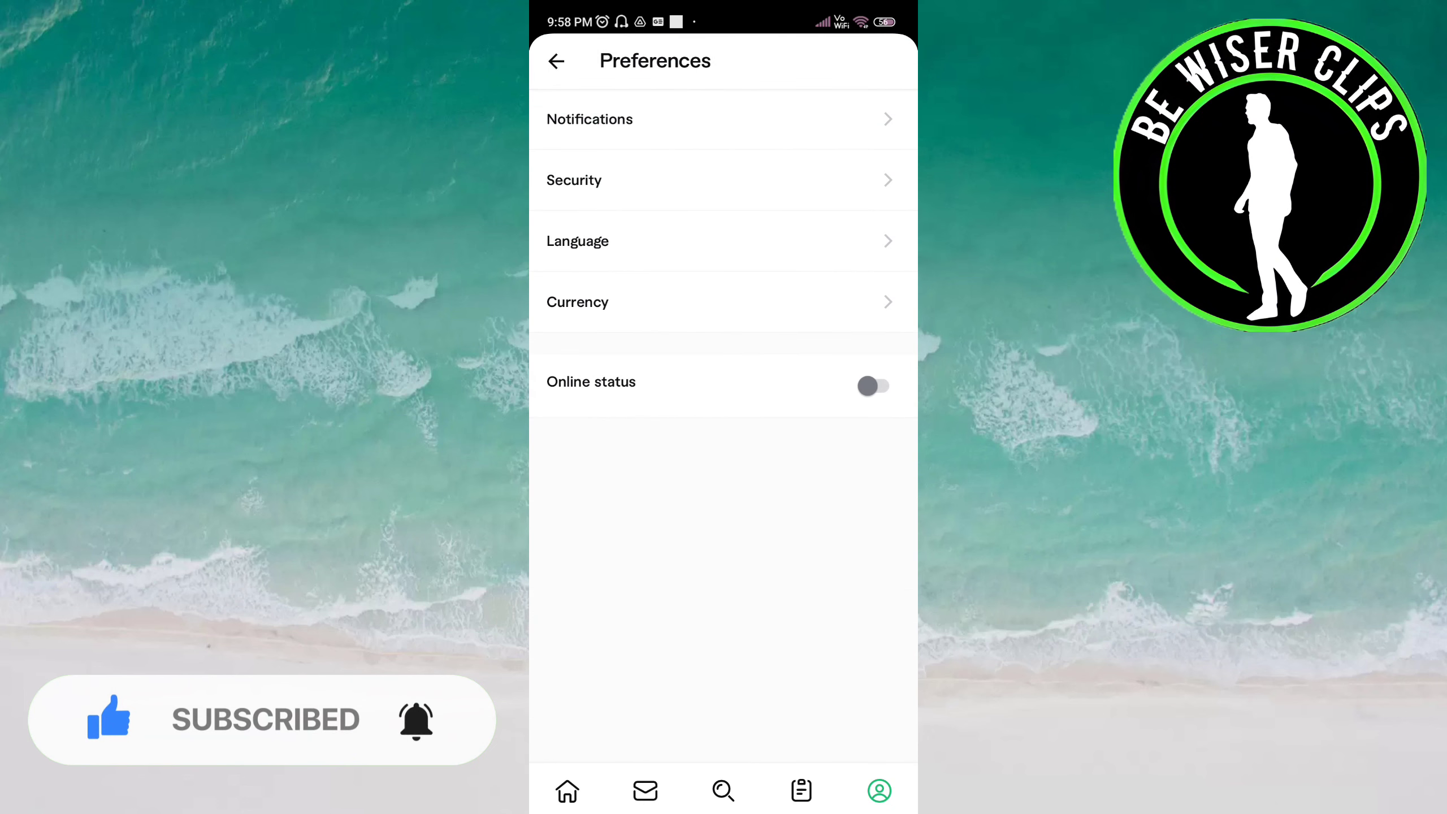
click(589, 118)
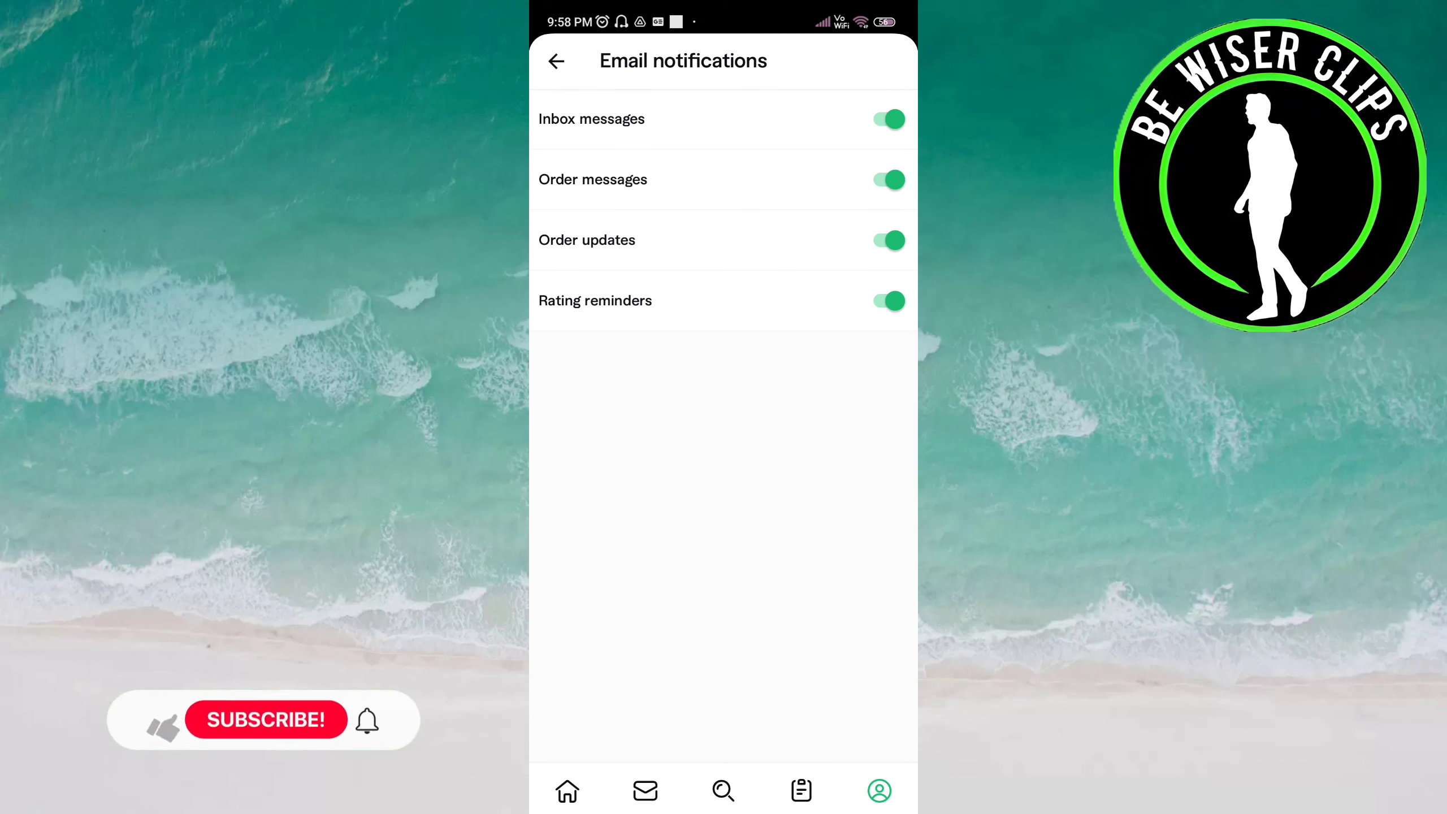
click(886, 118)
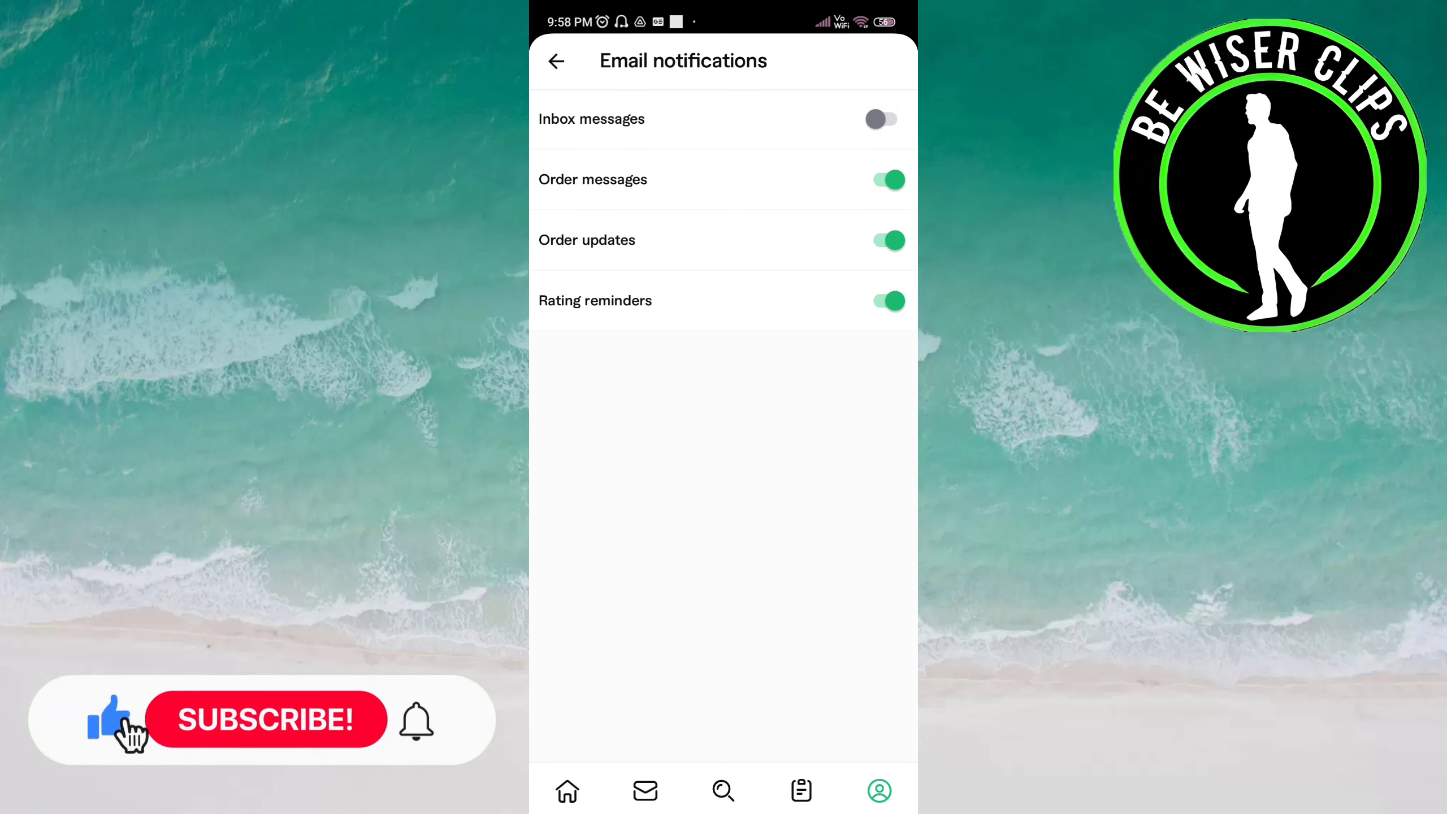